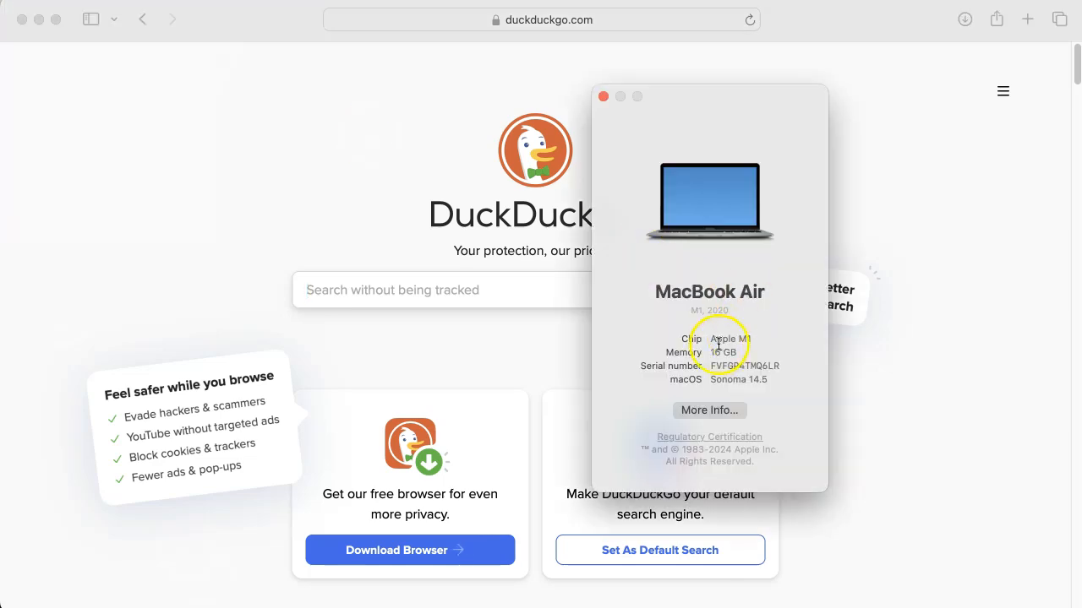
{"action": "mouse_move", "coordinate": [446, 152]}
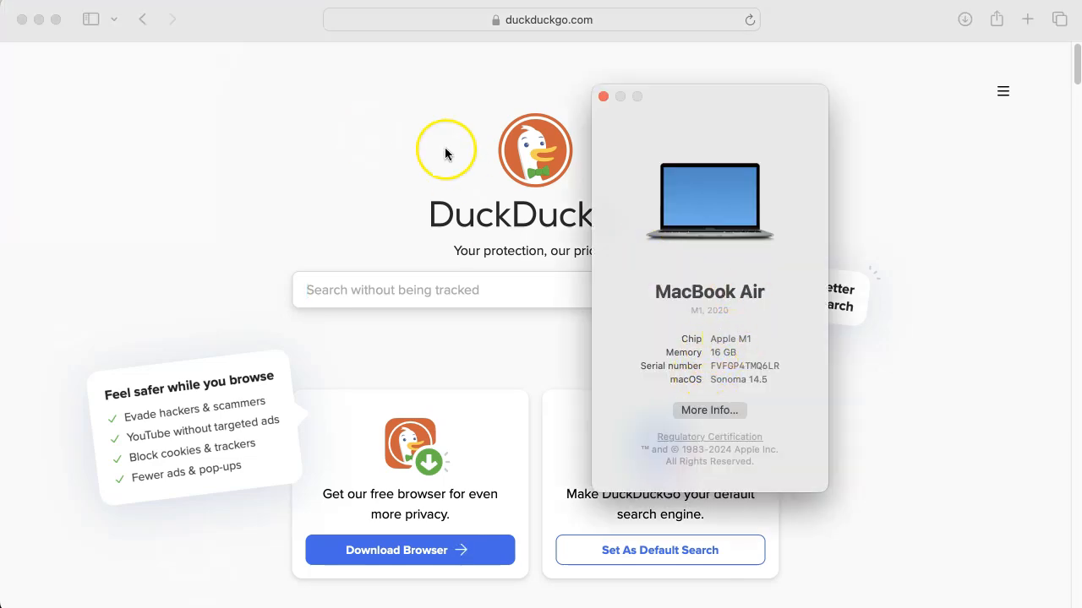
Step: Leave About This Mac and return to Safari showing the Lazarus site
{"action": "left_click", "coordinate": [541, 21]}
{"action": "type", "text": "lazarus-ide.org"}
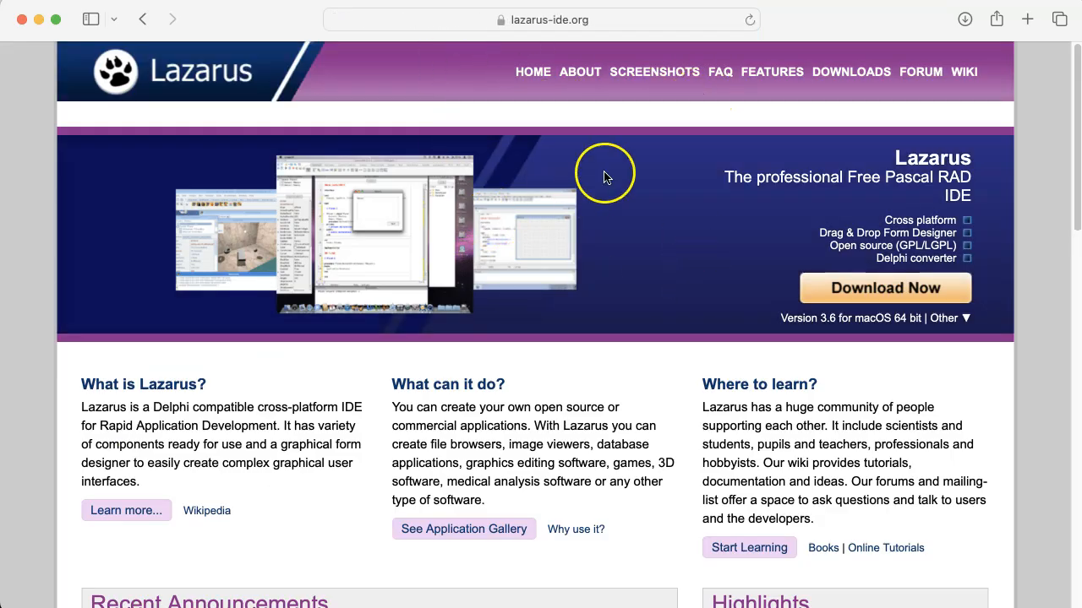
Step: Go to the Lazarus downloads page and reach the Mac OS X release entries
{"action": "left_click", "coordinate": [850, 71]}
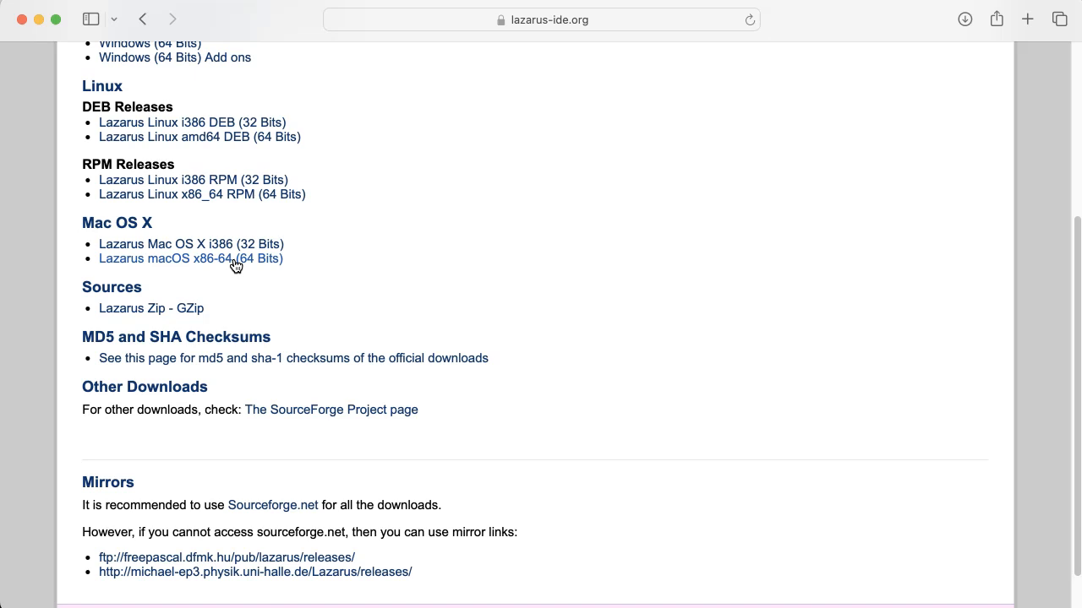
{"action": "left_click", "coordinate": [245, 259]}
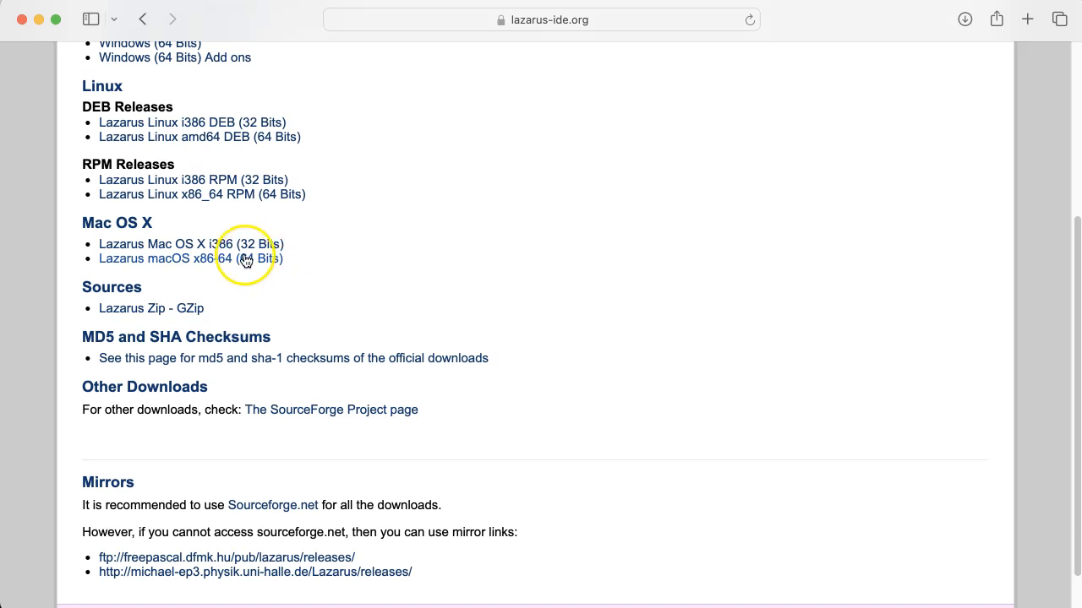
{"action": "mouse_move", "coordinate": [227, 263]}
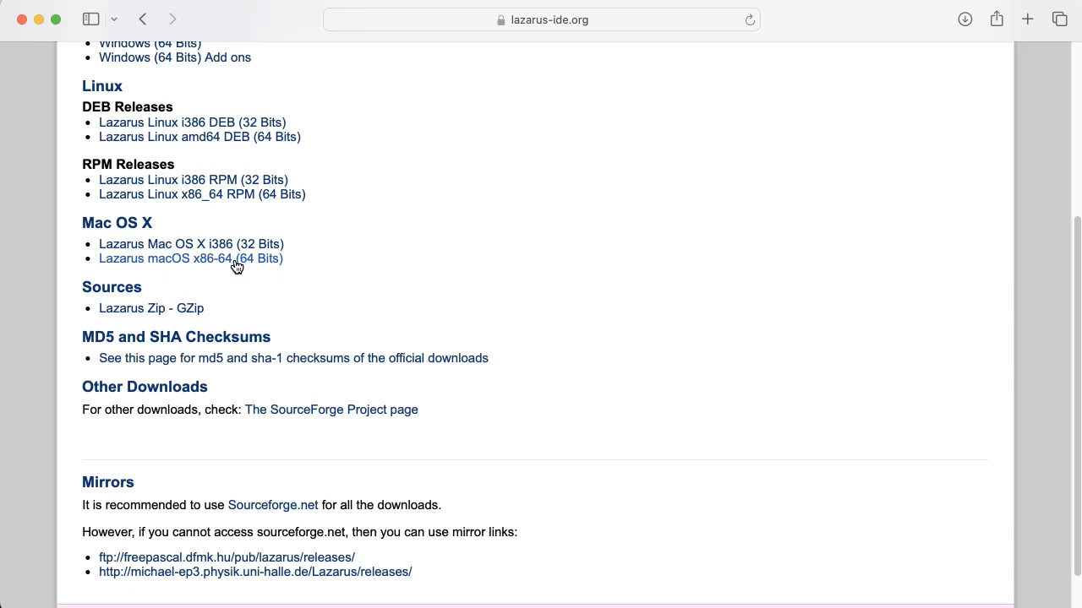
Step: Search 'fpcupdeluxe' in a new tab and land on its GitHub repository
{"action": "left_click", "coordinate": [1027, 18]}
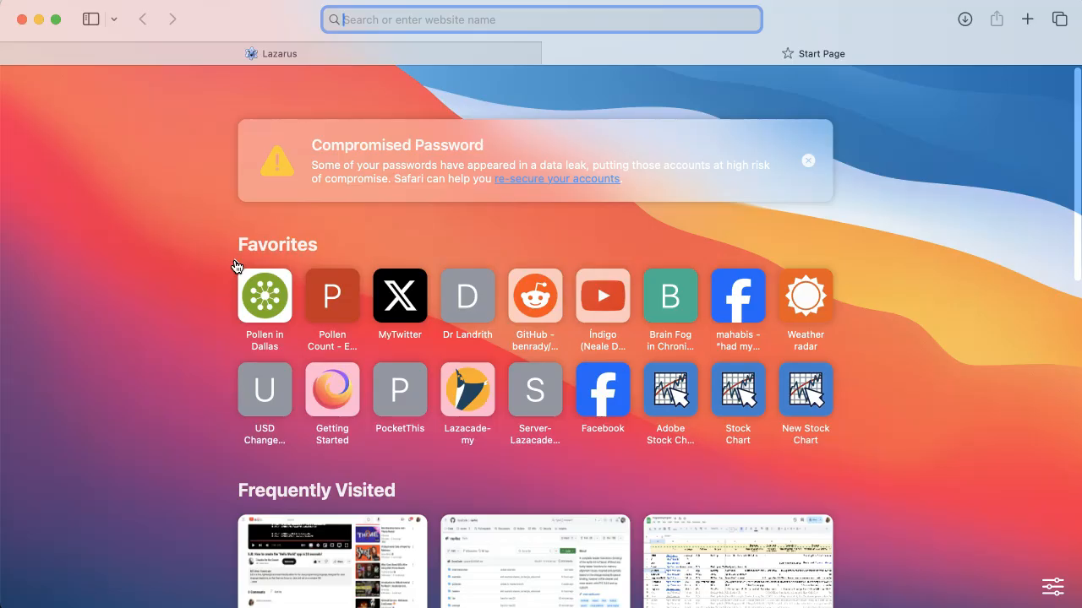
{"action": "type", "text": "fs"}
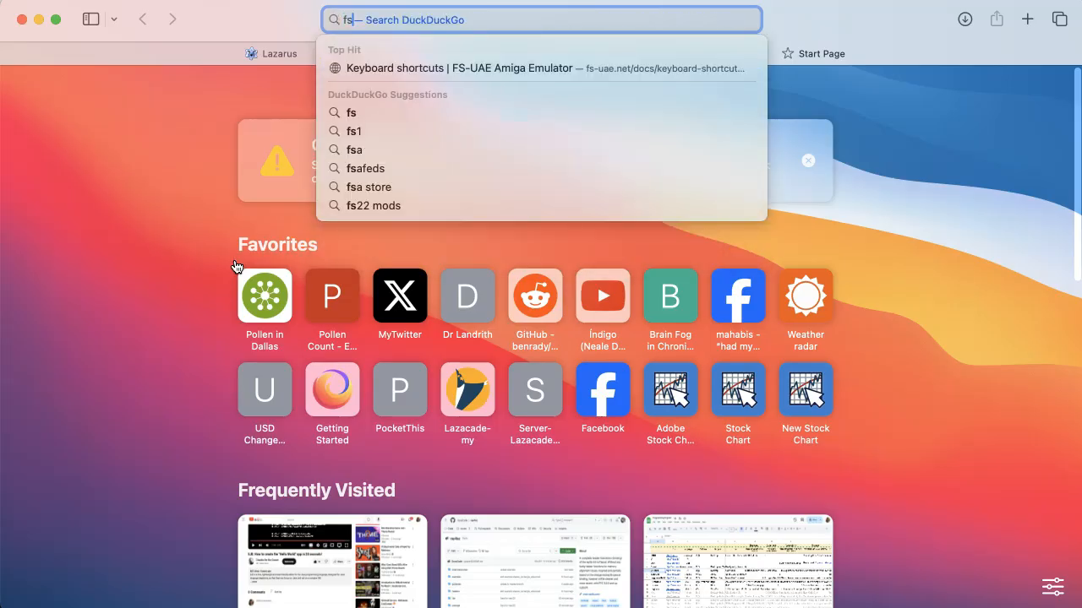
{"action": "type", "text": "fpcupdeluxe"}
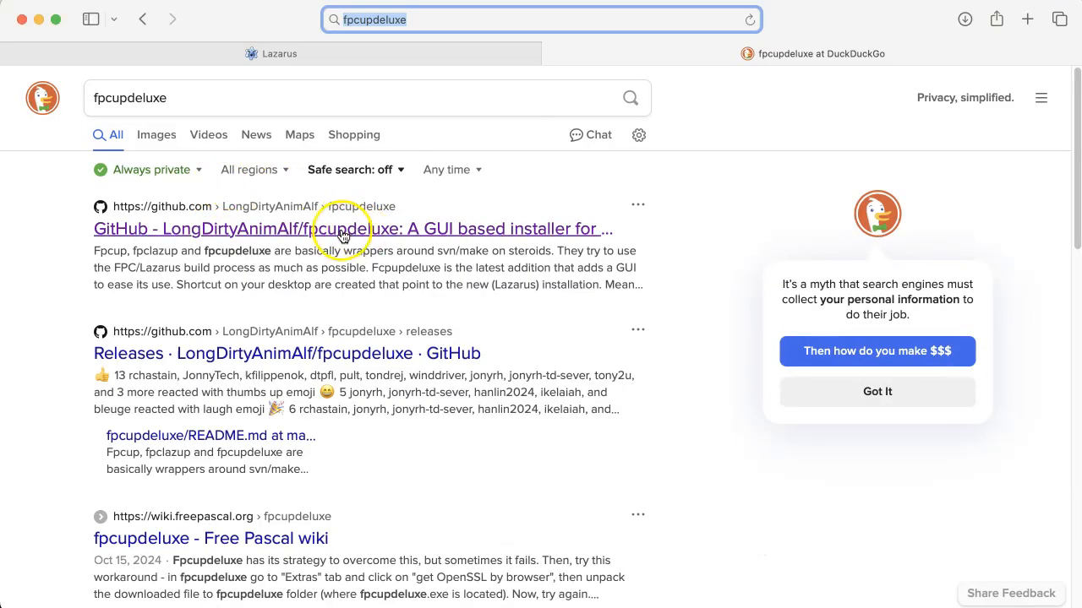
{"action": "left_click", "coordinate": [352, 230]}
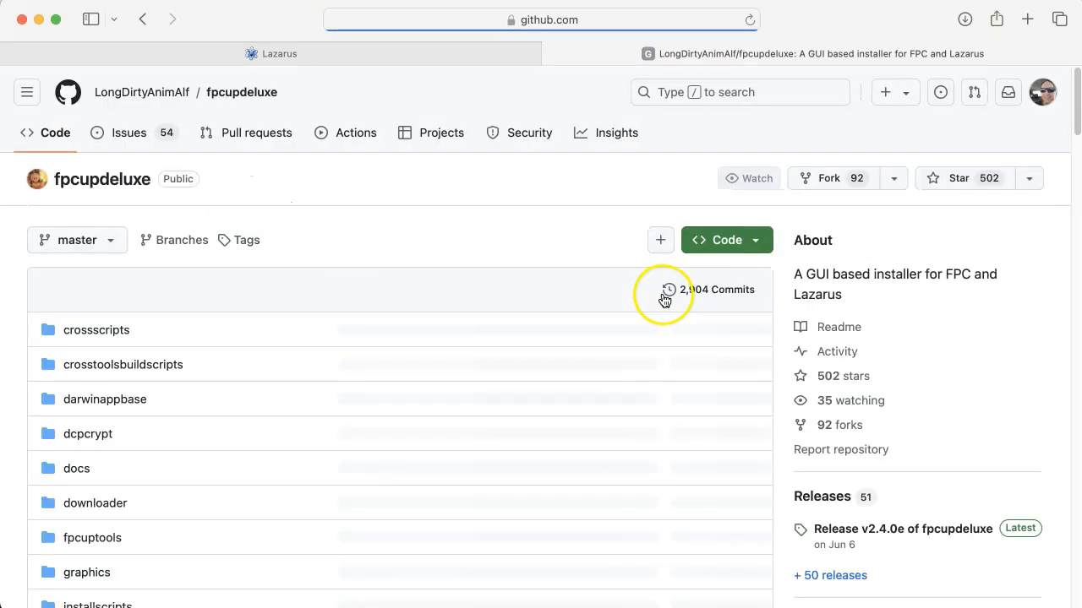
Step: Reach the v2.4.0e release page with its downloadable Assets list showing
{"action": "scroll", "scroll_direction": "down", "scroll_amount": 3}
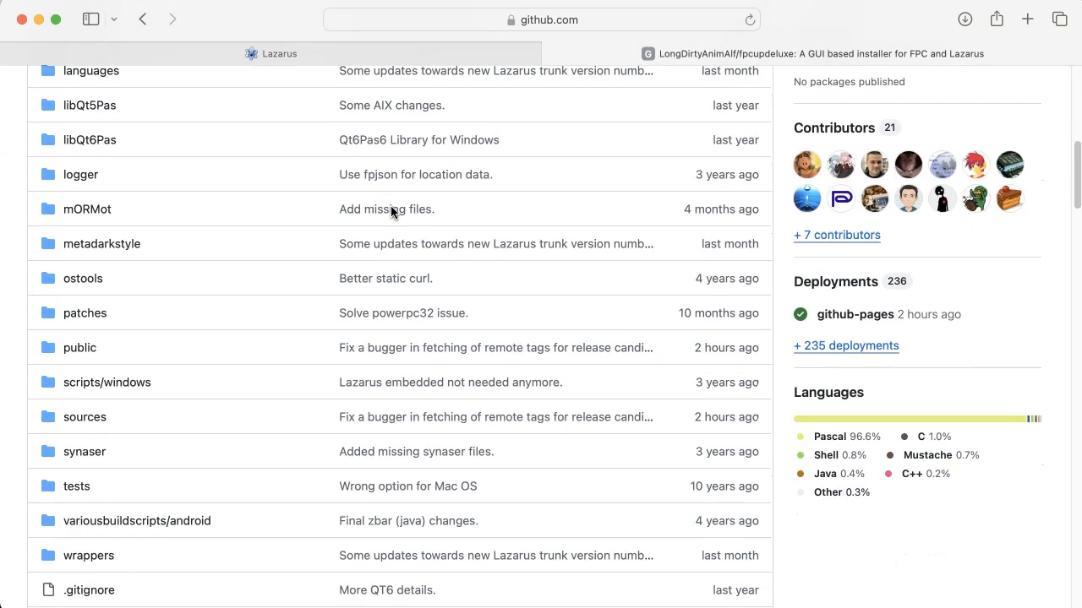
{"action": "scroll", "scroll_direction": "up", "scroll_amount": 3}
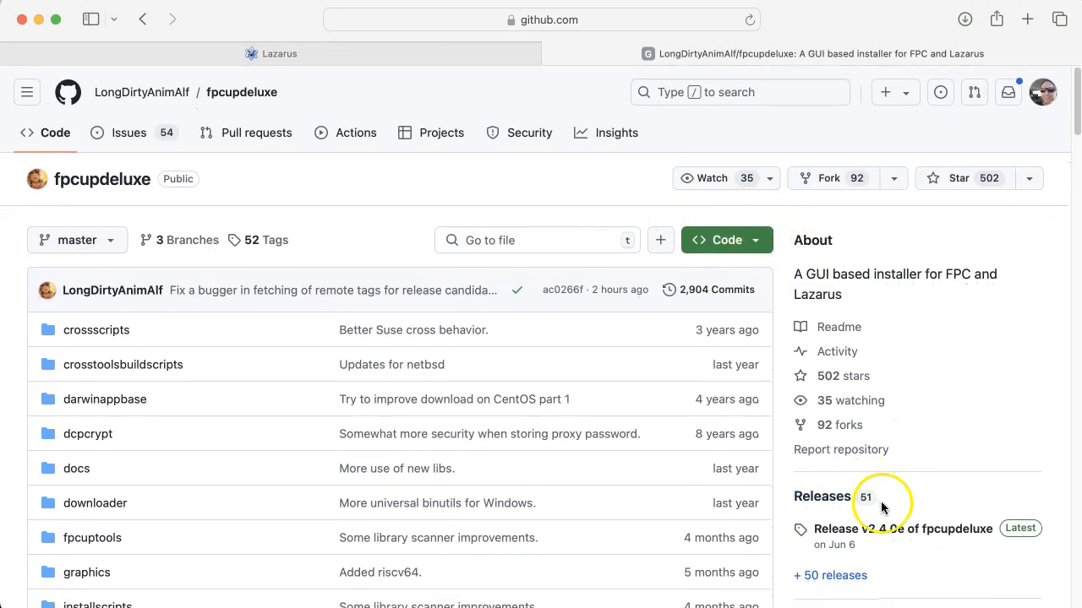
{"action": "left_click", "coordinate": [902, 527]}
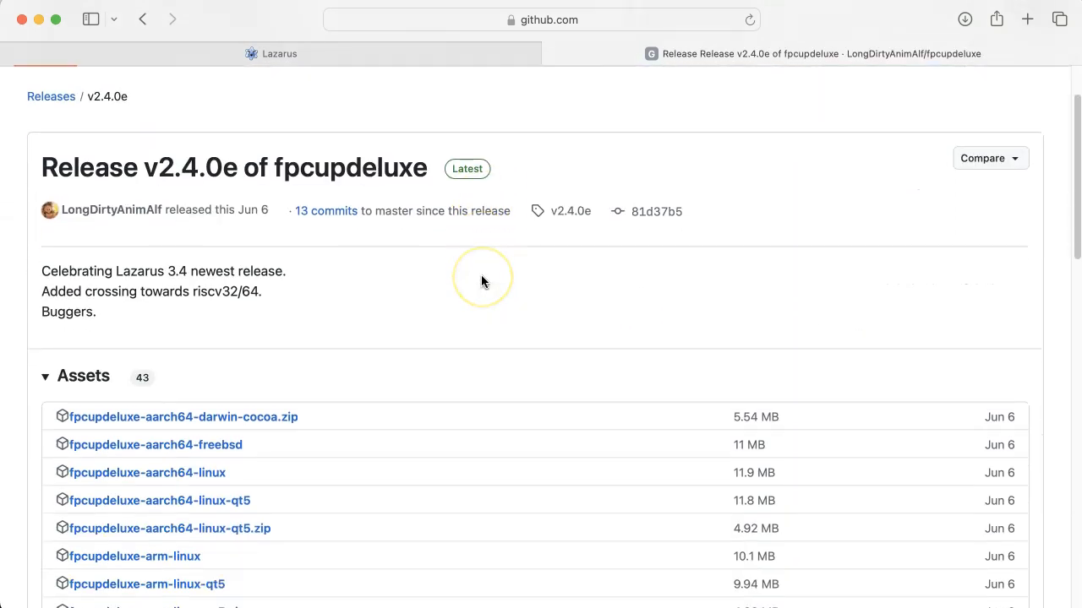
{"action": "scroll", "scroll_direction": "down", "scroll_amount": 3}
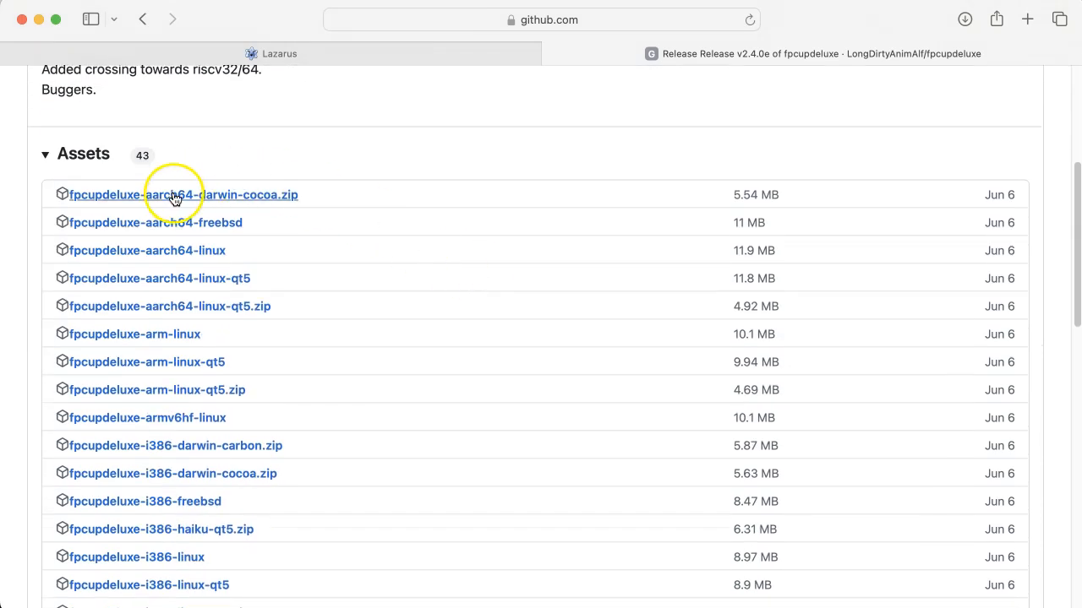
{"action": "mouse_move", "coordinate": [240, 199]}
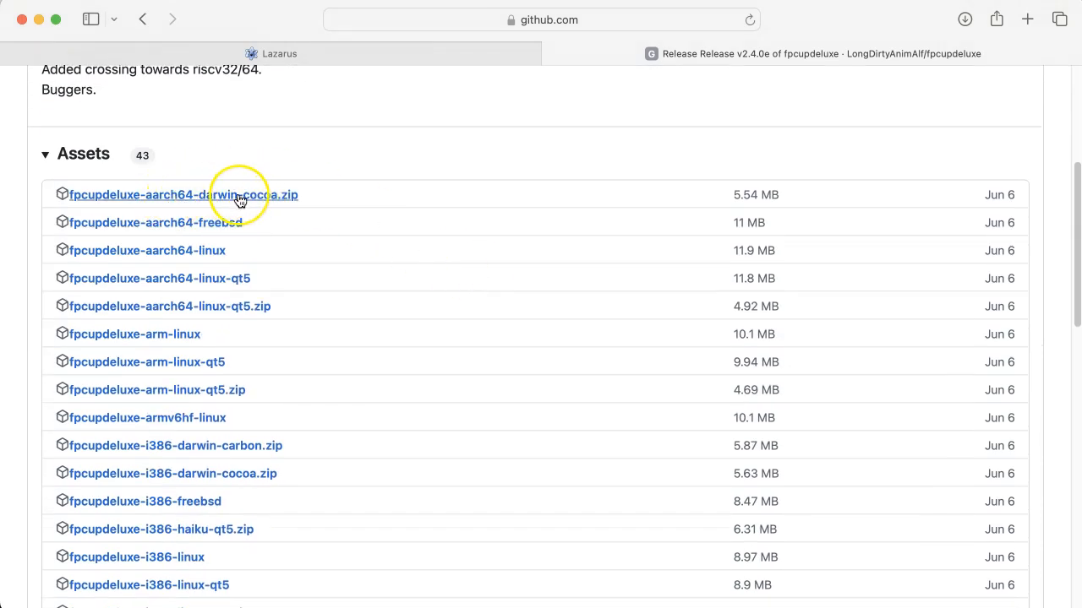
{"action": "mouse_move", "coordinate": [218, 199]}
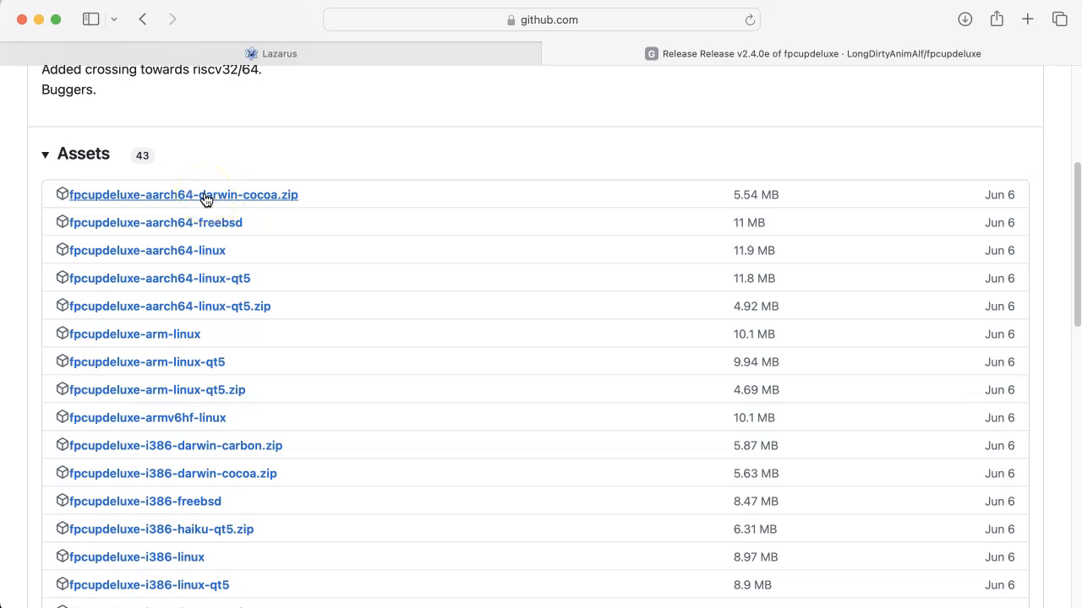
Step: Download the aarch64-darwin-cocoa build, try launching it and dismiss the damaged-app warning
{"action": "left_click", "coordinate": [183, 194]}
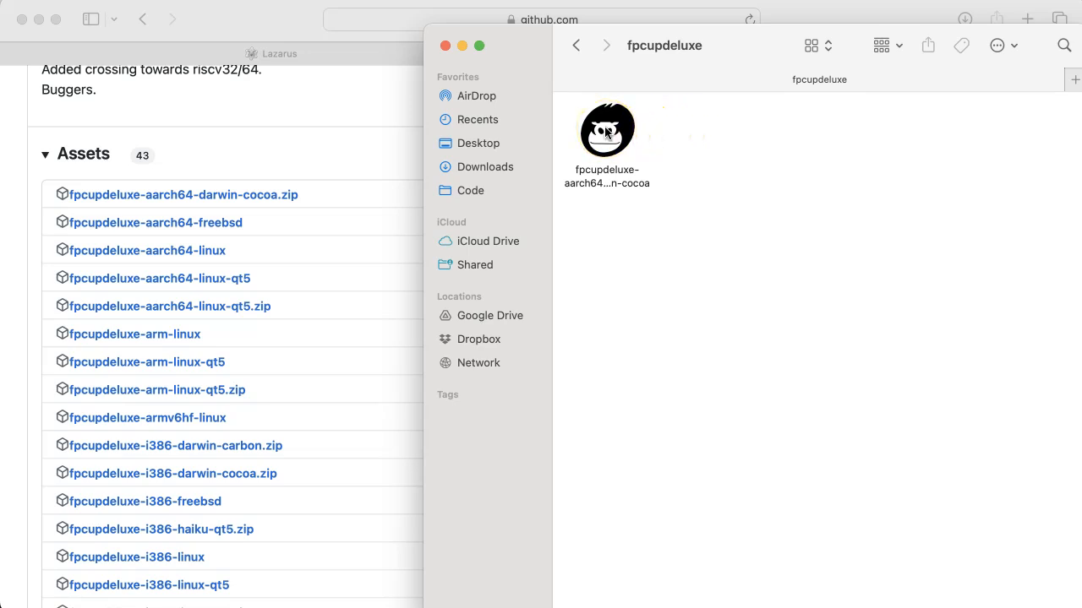
{"action": "double_click", "coordinate": [605, 128]}
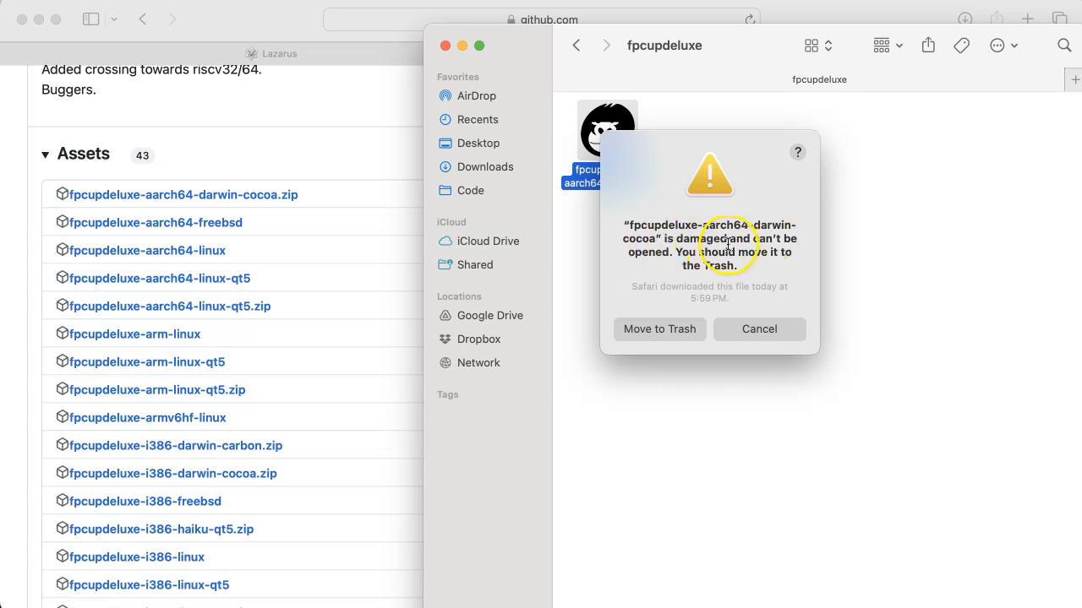
{"action": "mouse_move", "coordinate": [745, 287]}
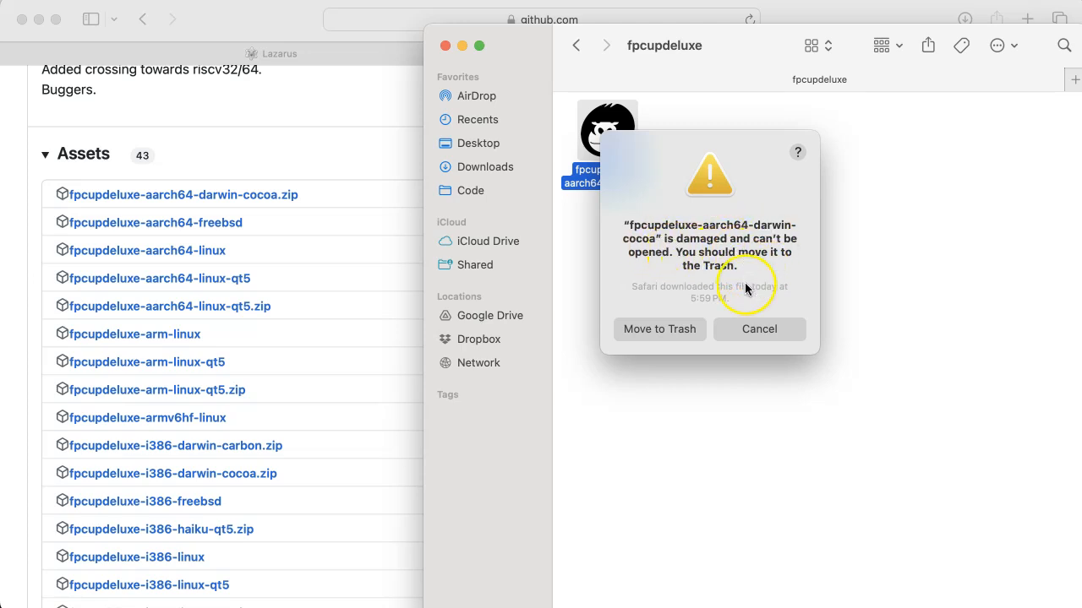
{"action": "left_click", "coordinate": [757, 328]}
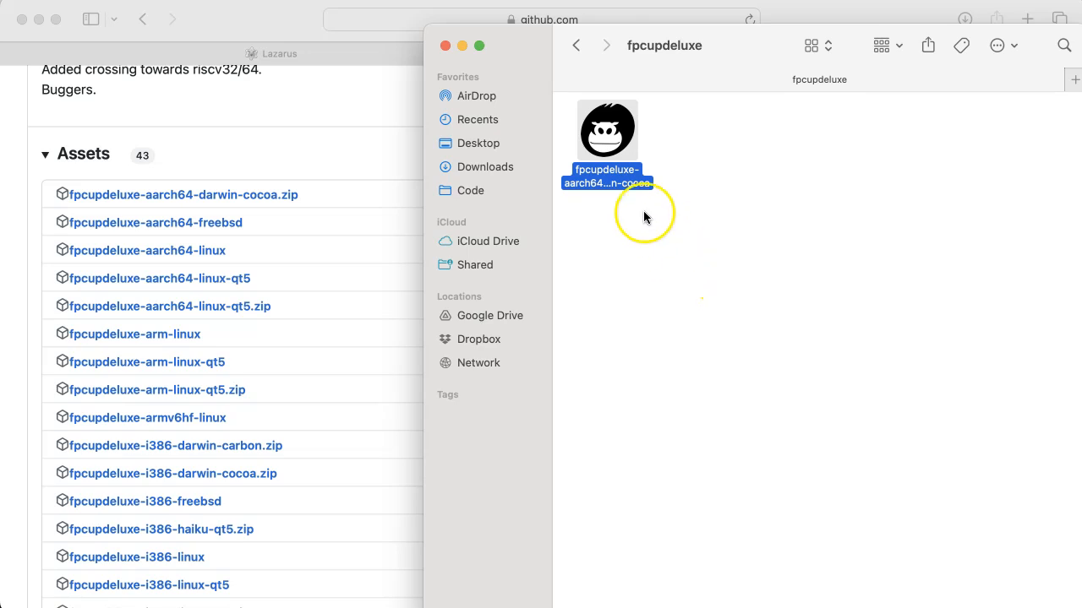
{"action": "mouse_move", "coordinate": [622, 138]}
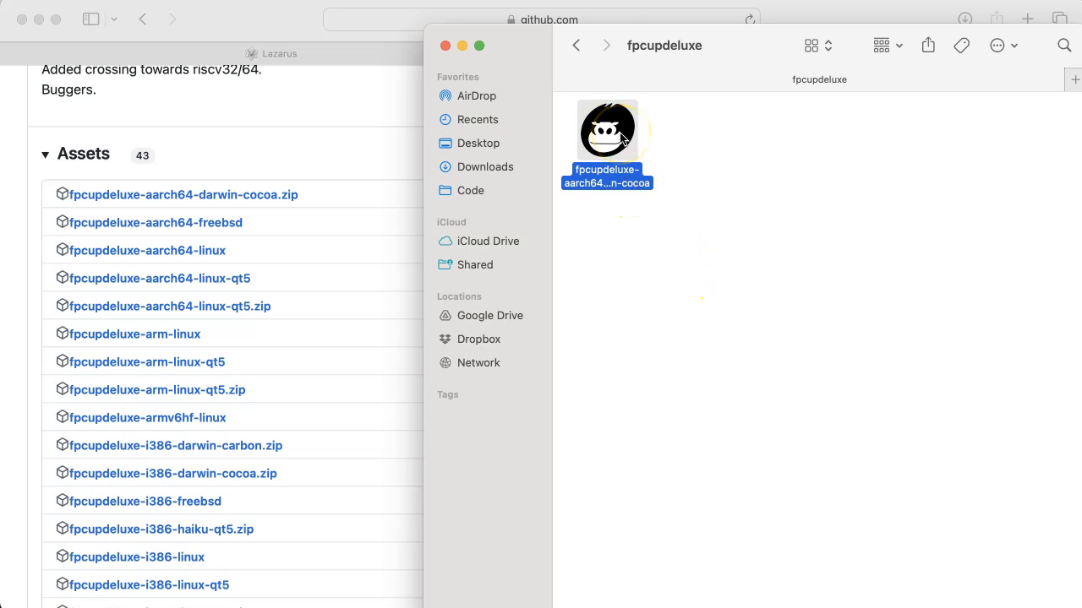
Step: Create a new untitled folder beside the fpcupdeluxe app in Finder
{"action": "right_click", "coordinate": [676, 162]}
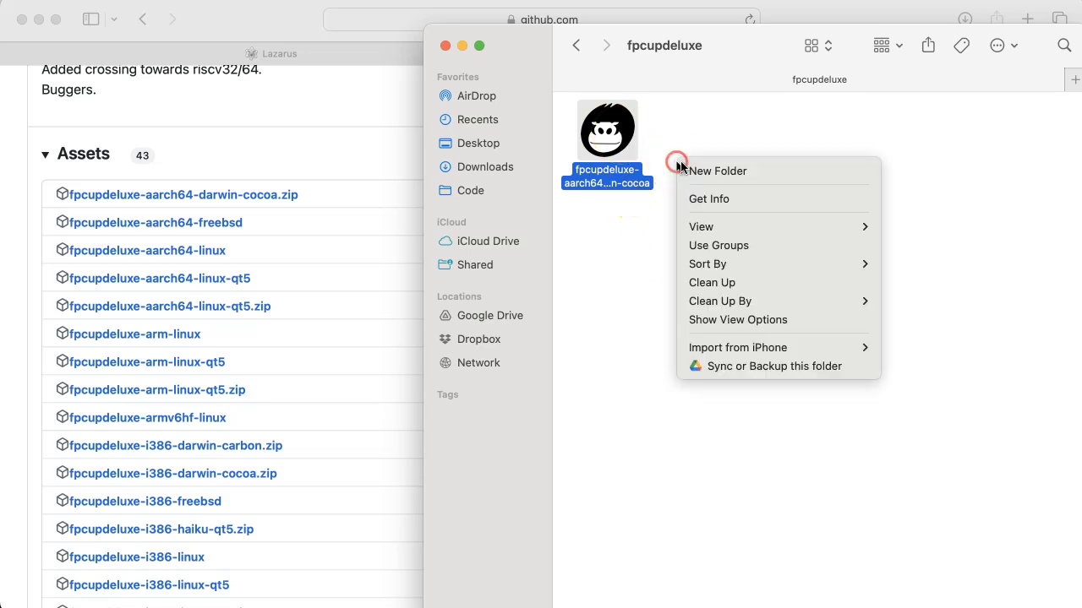
{"action": "left_click", "coordinate": [717, 170]}
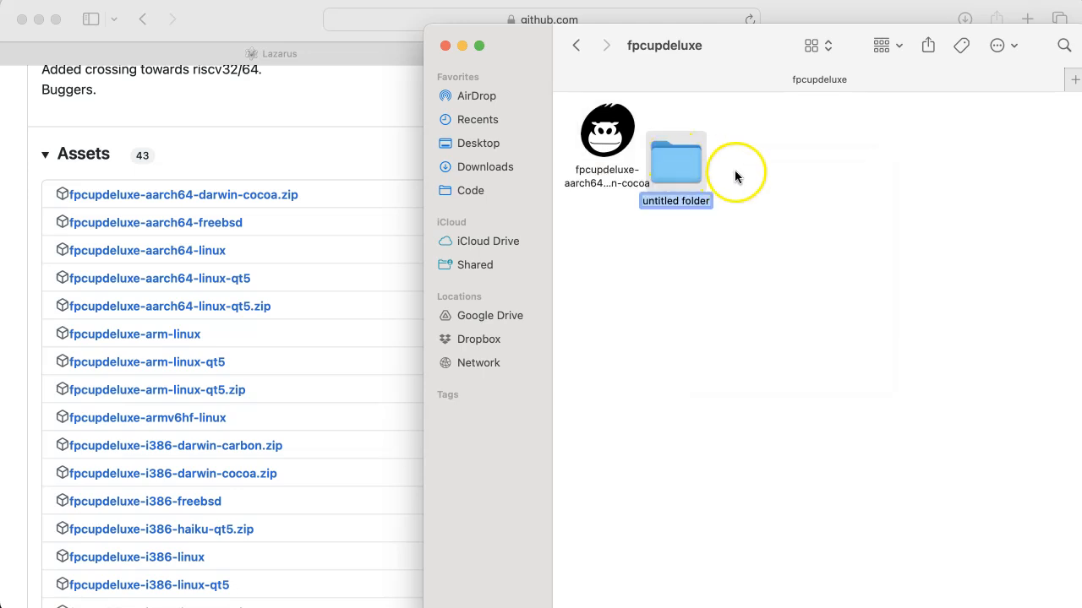
Step: From a terminal at the folder, list the app and run xattr -cr on it to clear quarantine
{"action": "right_click", "coordinate": [676, 161]}
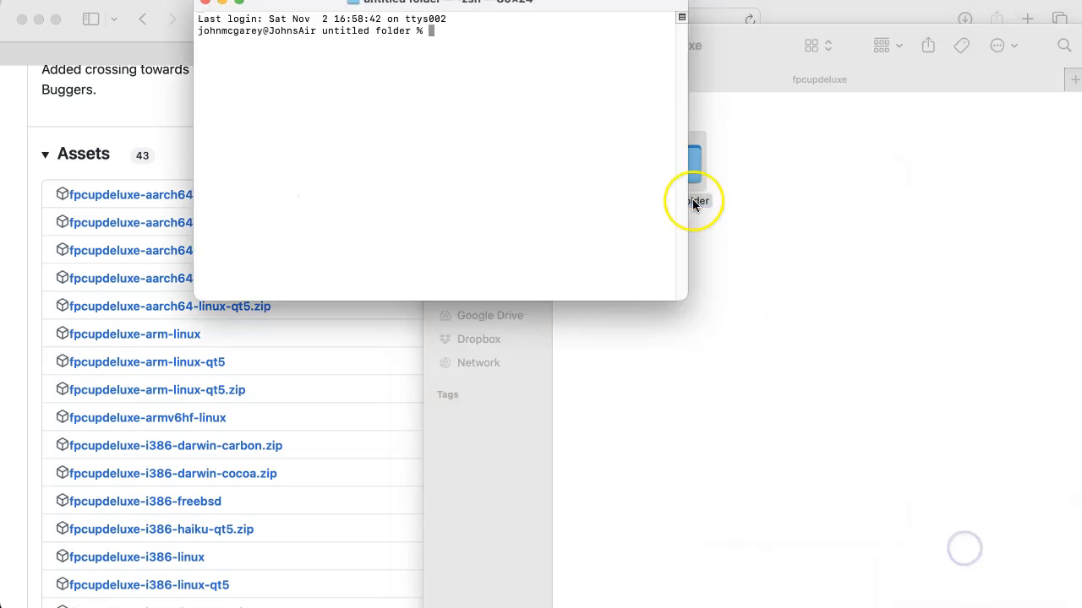
{"action": "type", "text": "cd .."}
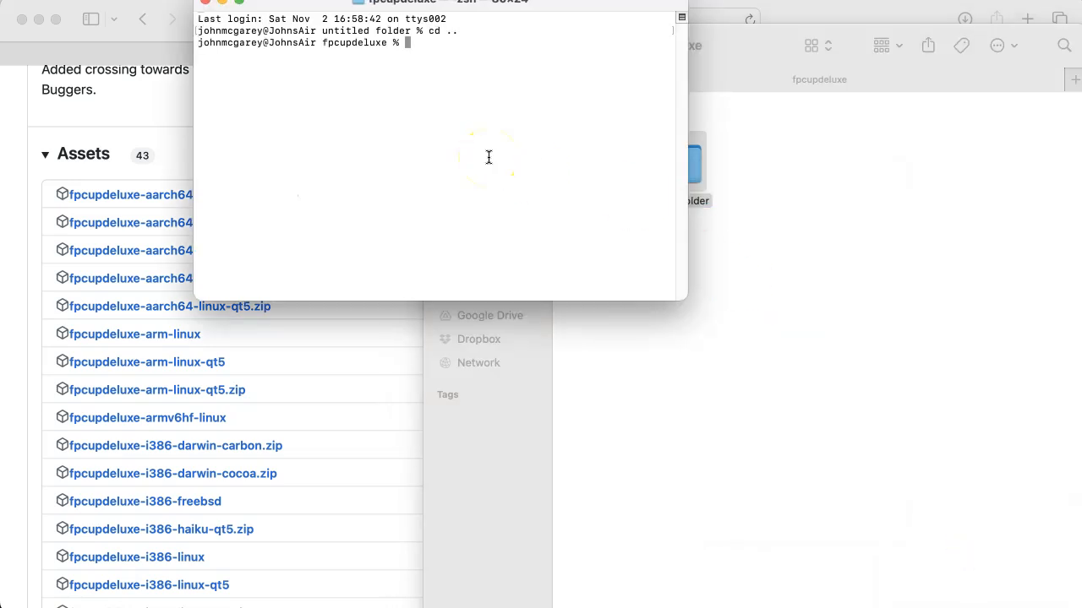
{"action": "type", "text": "ls"}
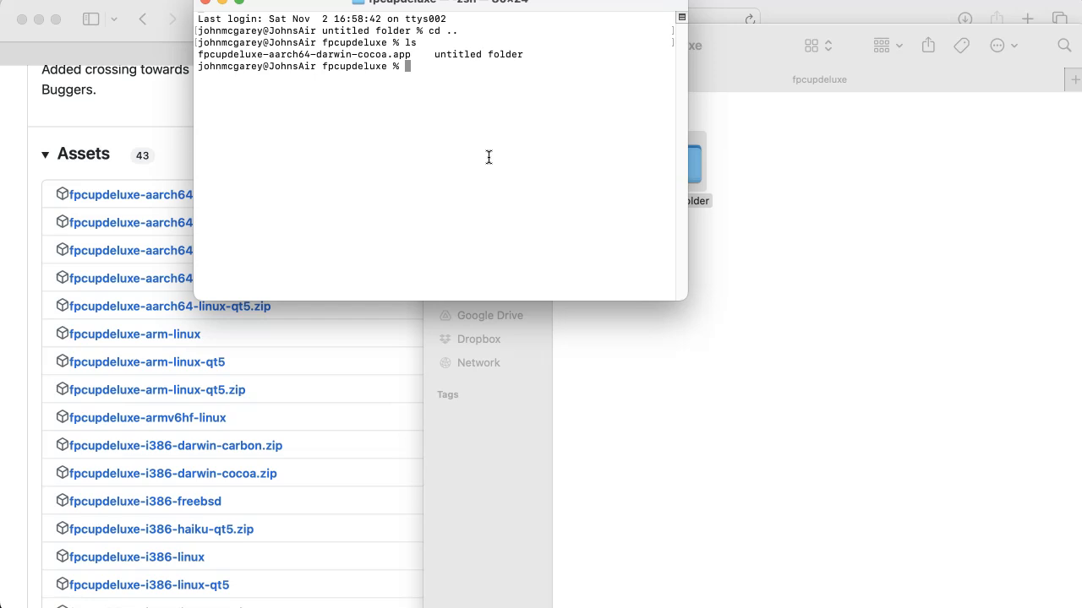
{"action": "type", "text": "xattr -c"}
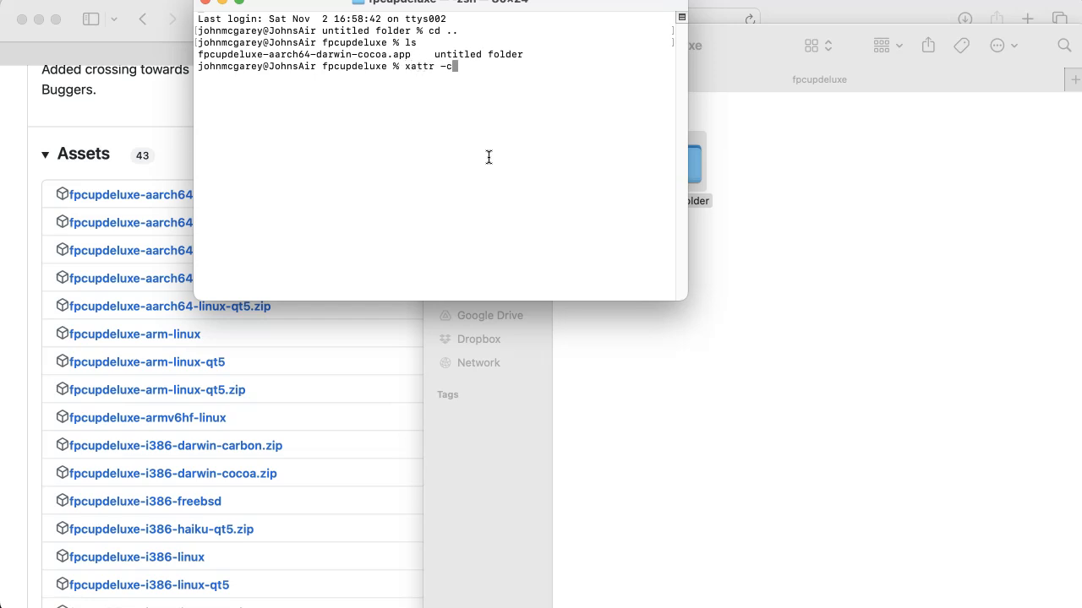
{"action": "type", "text": "r"}
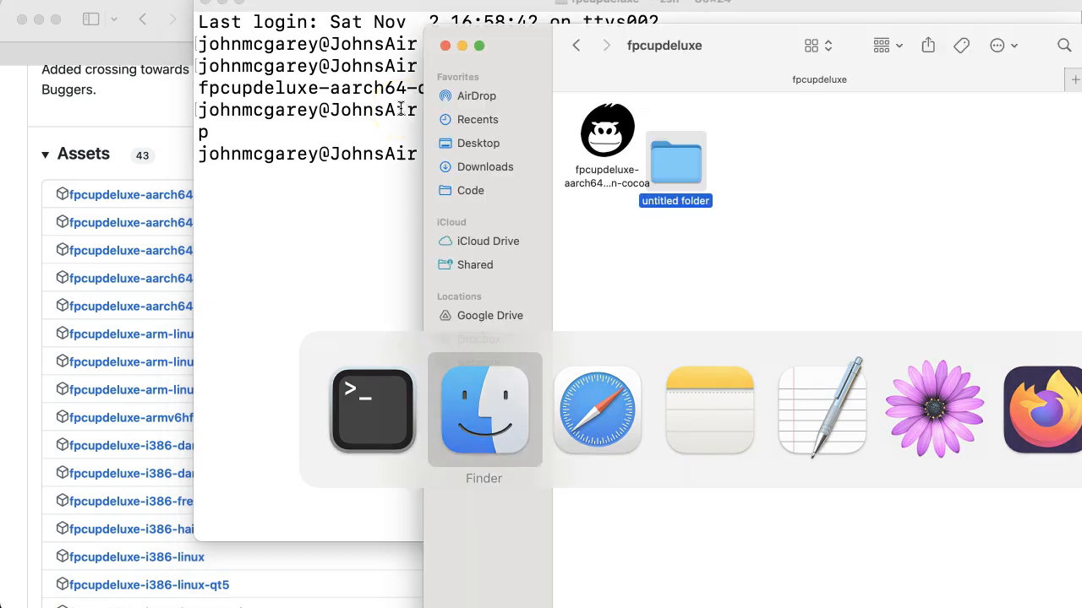
Step: Launch fpcupdeluxe-aarch64-darwin-cocoa.app from Finder and allow Downloads folder access
{"action": "left_click", "coordinate": [607, 131]}
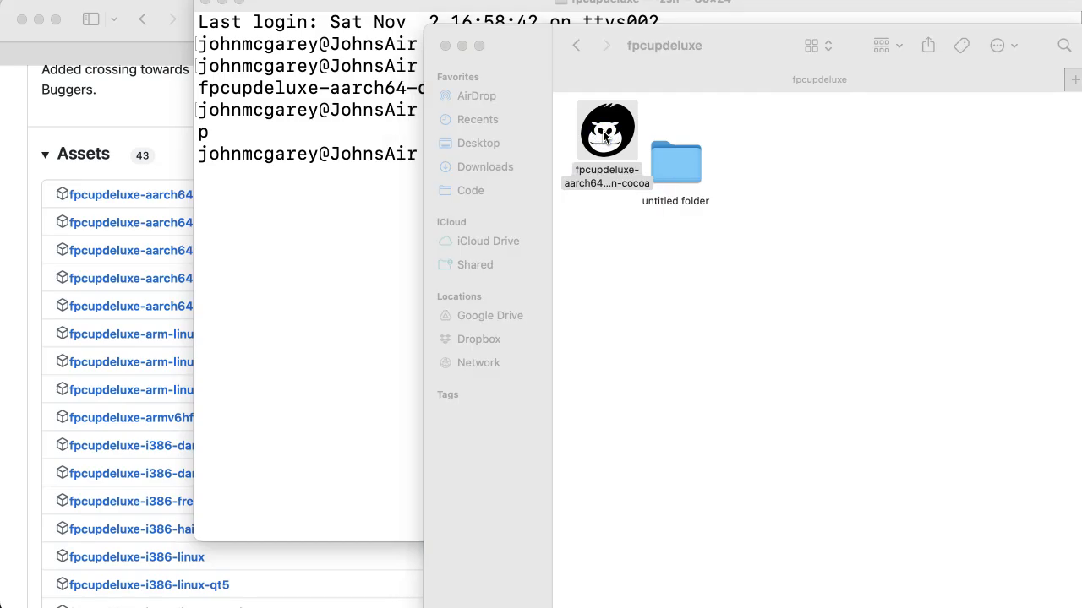
{"action": "double_click", "coordinate": [607, 128]}
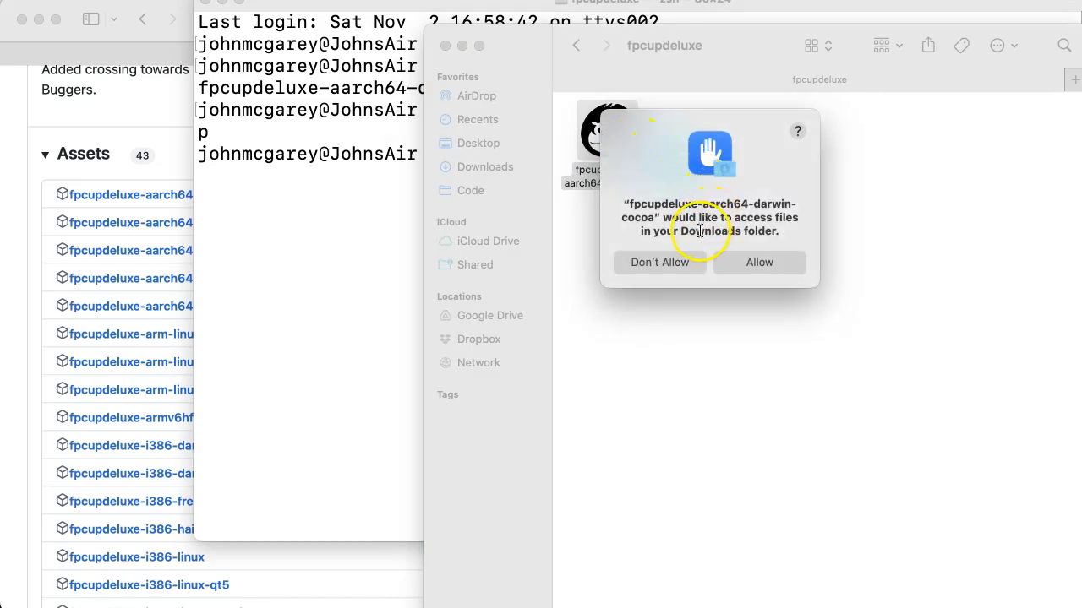
{"action": "left_click", "coordinate": [757, 262]}
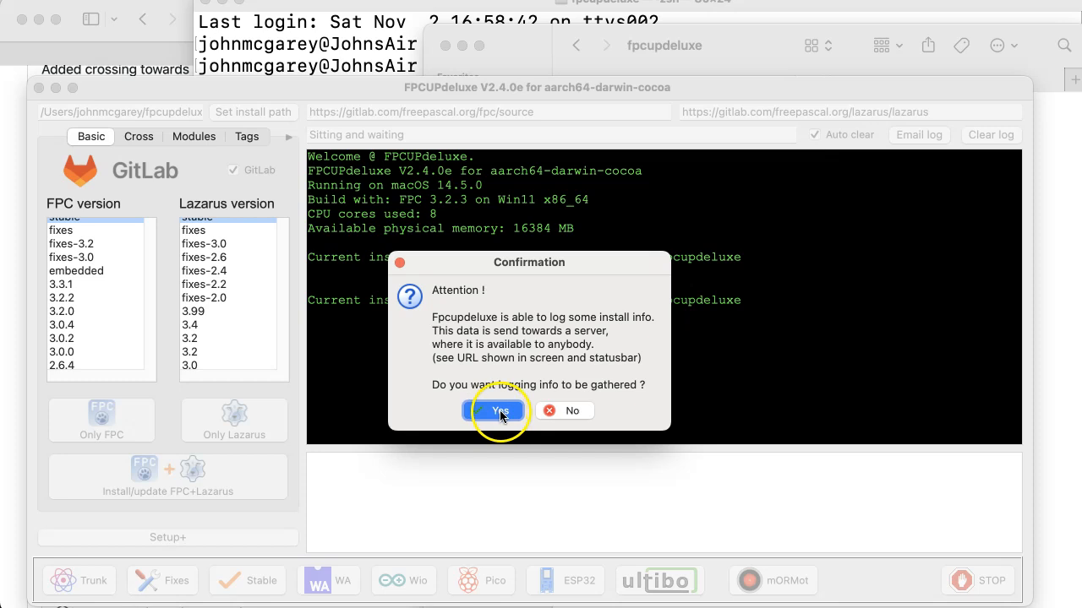
Step: Agree to send install logging info in the fpcupdeluxe confirmation dialog
{"action": "left_click", "coordinate": [497, 411]}
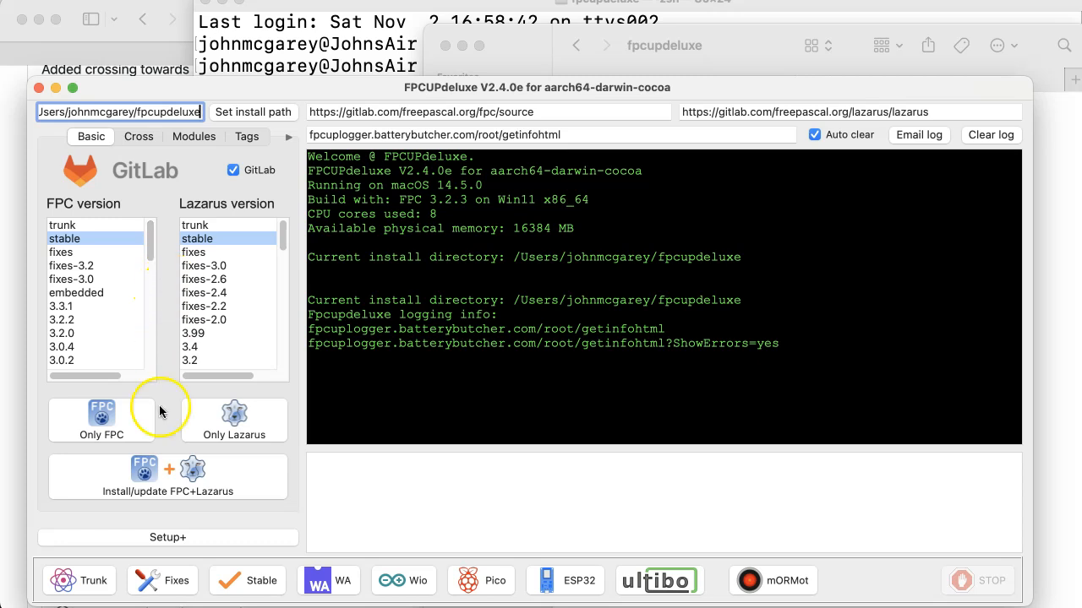
{"action": "mouse_move", "coordinate": [144, 476]}
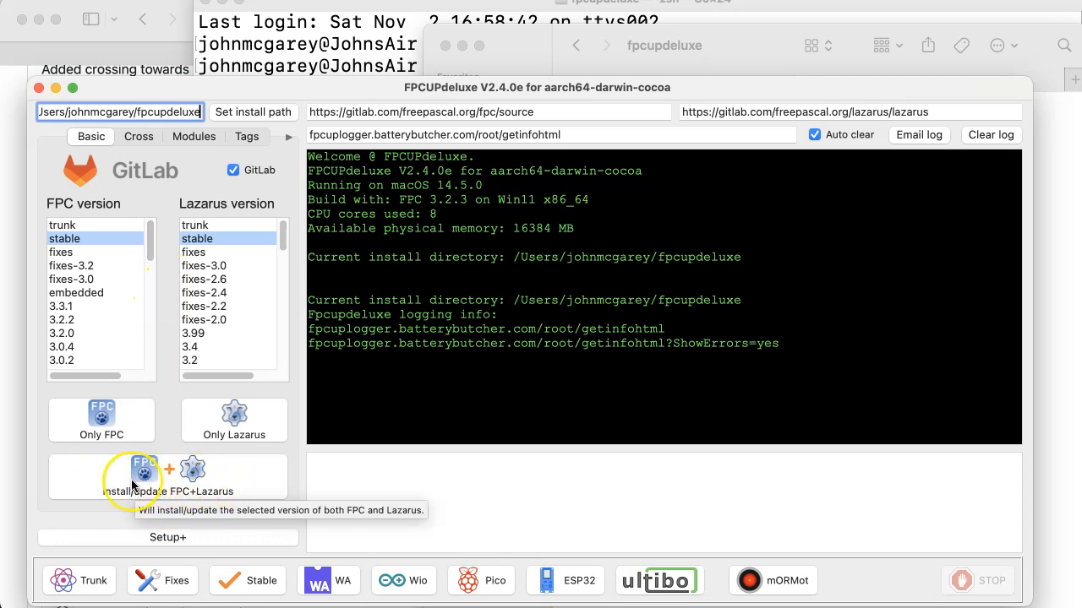
{"action": "mouse_move", "coordinate": [389, 228]}
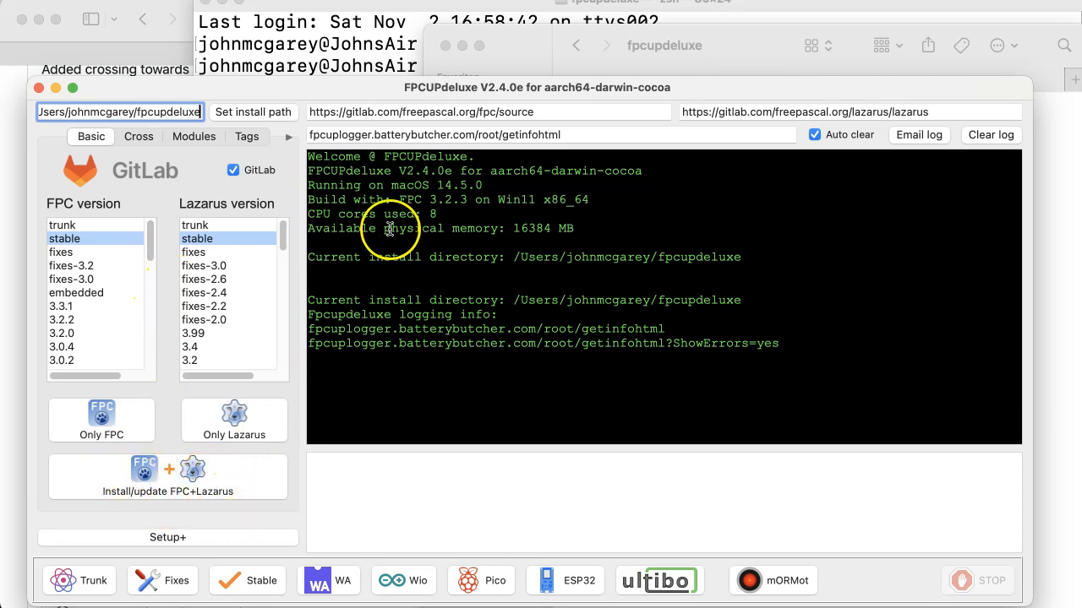
{"action": "mouse_move", "coordinate": [421, 419]}
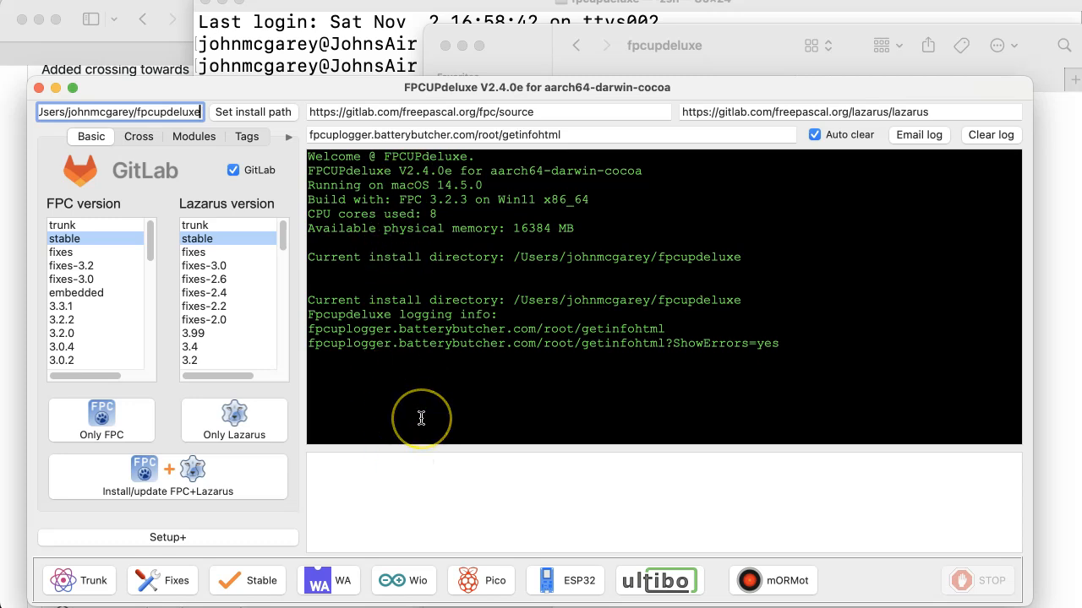
{"action": "mouse_move", "coordinate": [398, 247]}
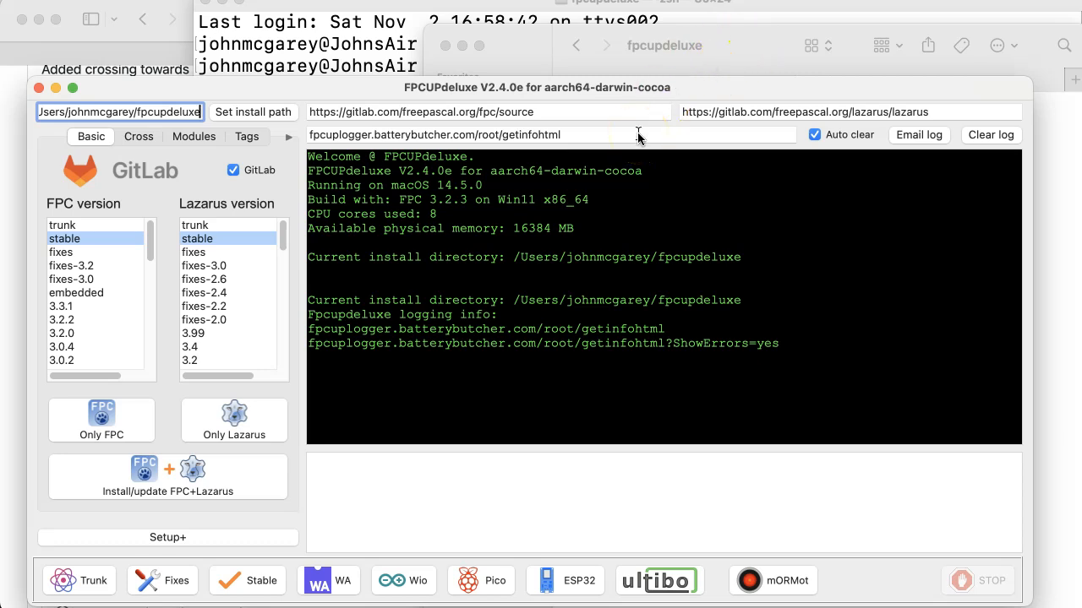
Step: Query Spotlight for 'lazarus' to see whether a Lazarus app already exists
{"action": "key", "text": "cmd+space"}
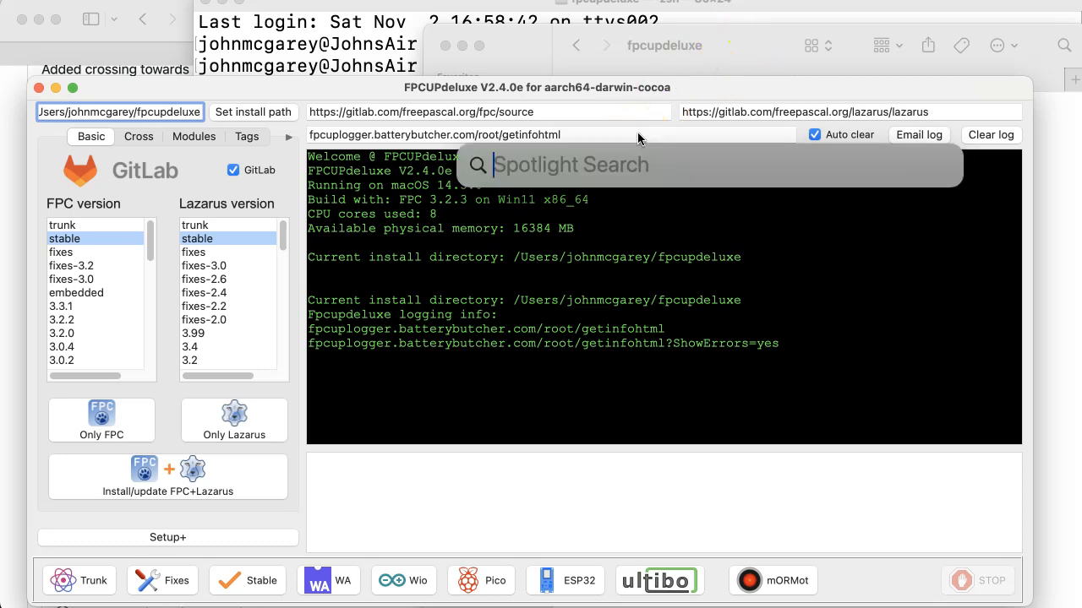
{"action": "type", "text": "lazarus_"}
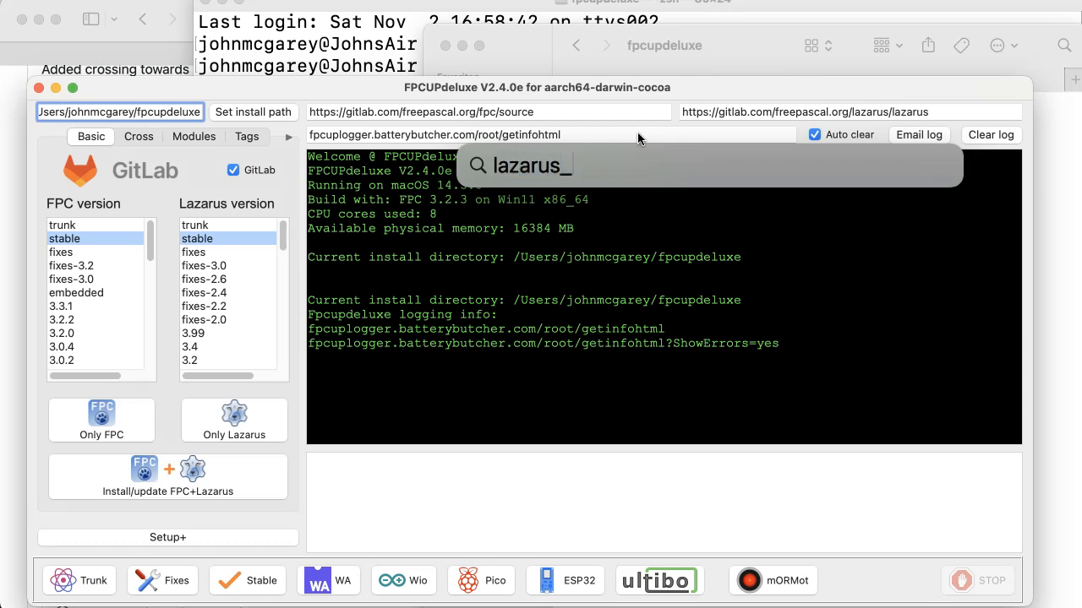
{"action": "type", "text": "lazarus"}
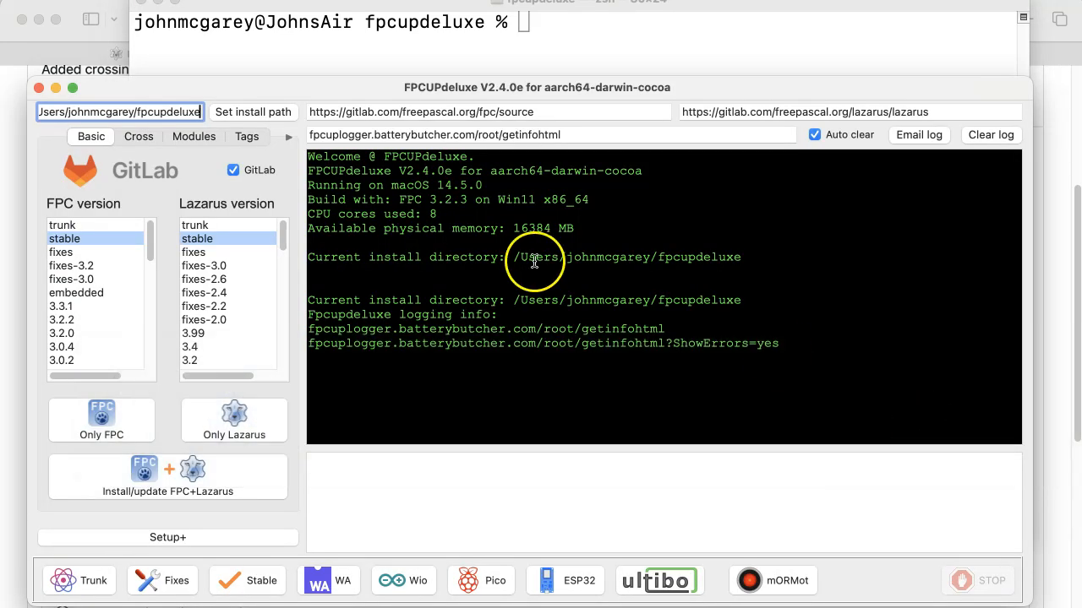
{"action": "mouse_move", "coordinate": [102, 419]}
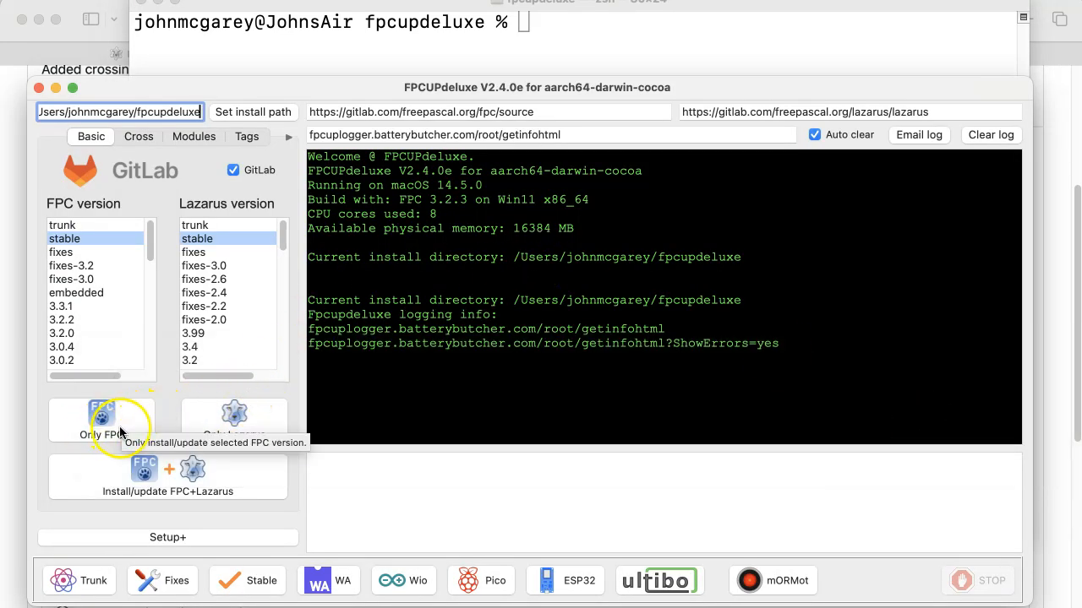
{"action": "mouse_move", "coordinate": [101, 420]}
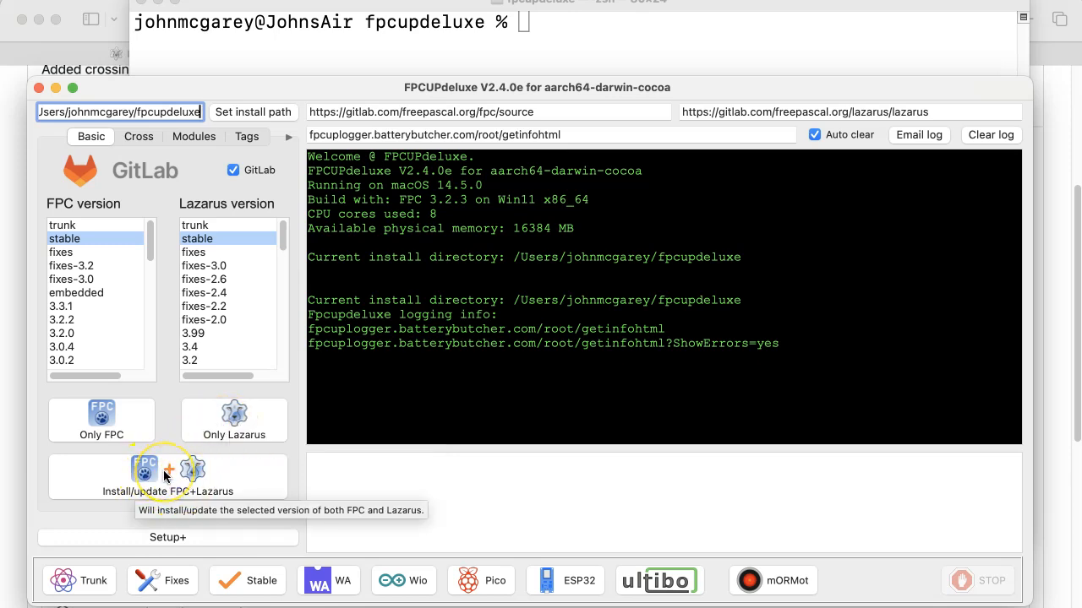
{"action": "mouse_move", "coordinate": [314, 69]}
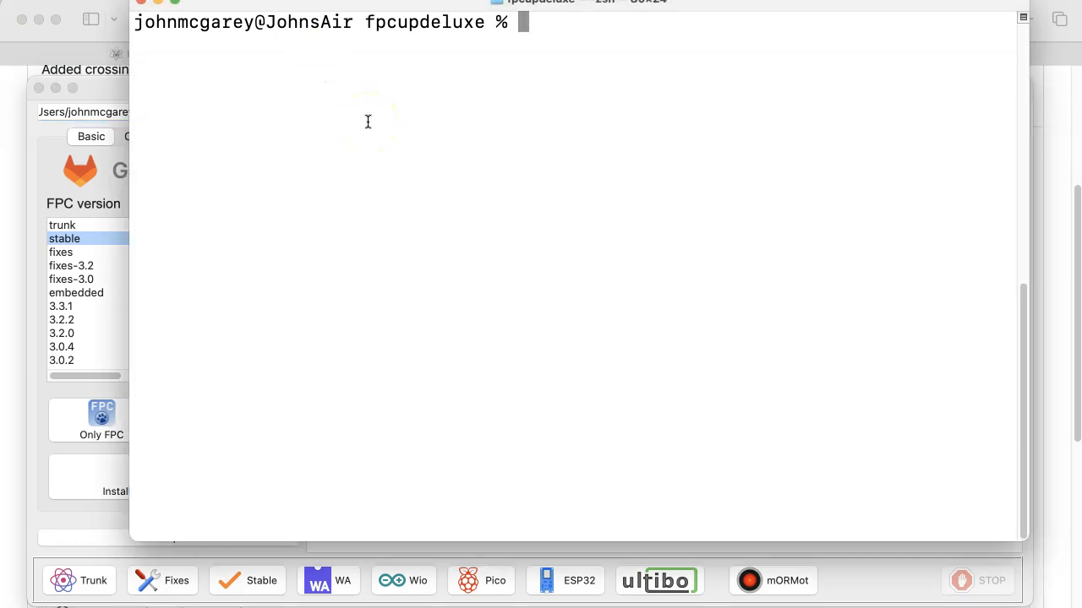
Step: Run brew install fpc, which reports fpc 3.2.2_1 already installed
{"action": "type", "text": "brew"}
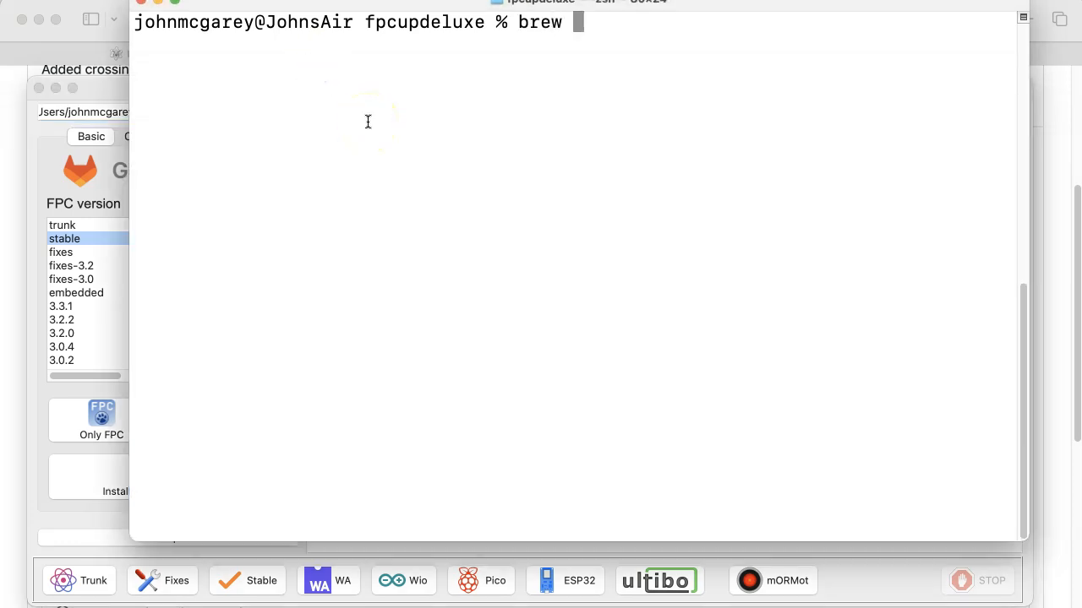
{"action": "type", "text": "install fpc"}
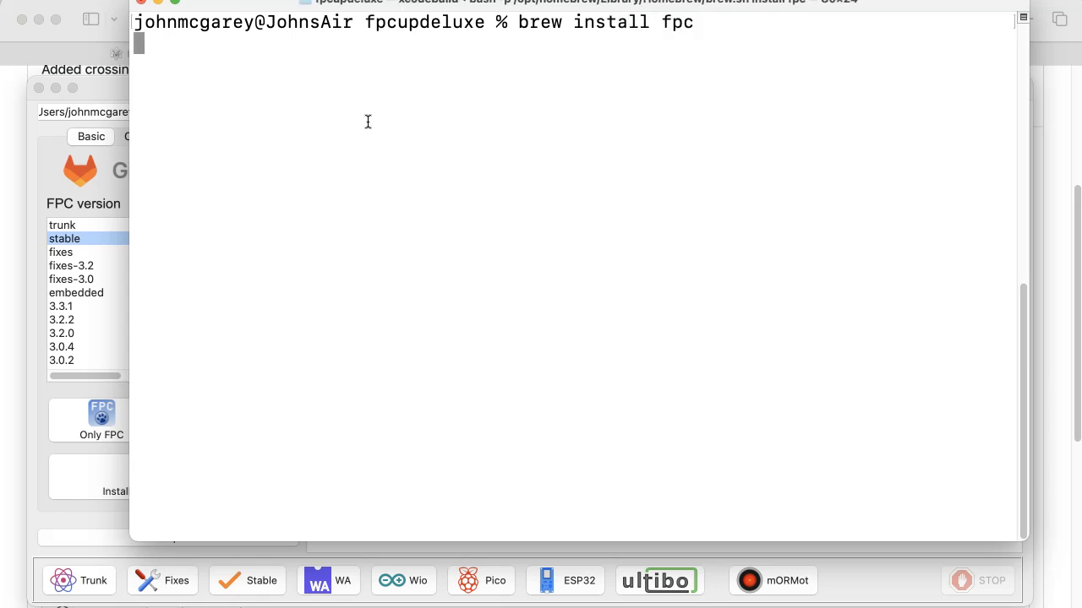
{"action": "key", "text": "Return"}
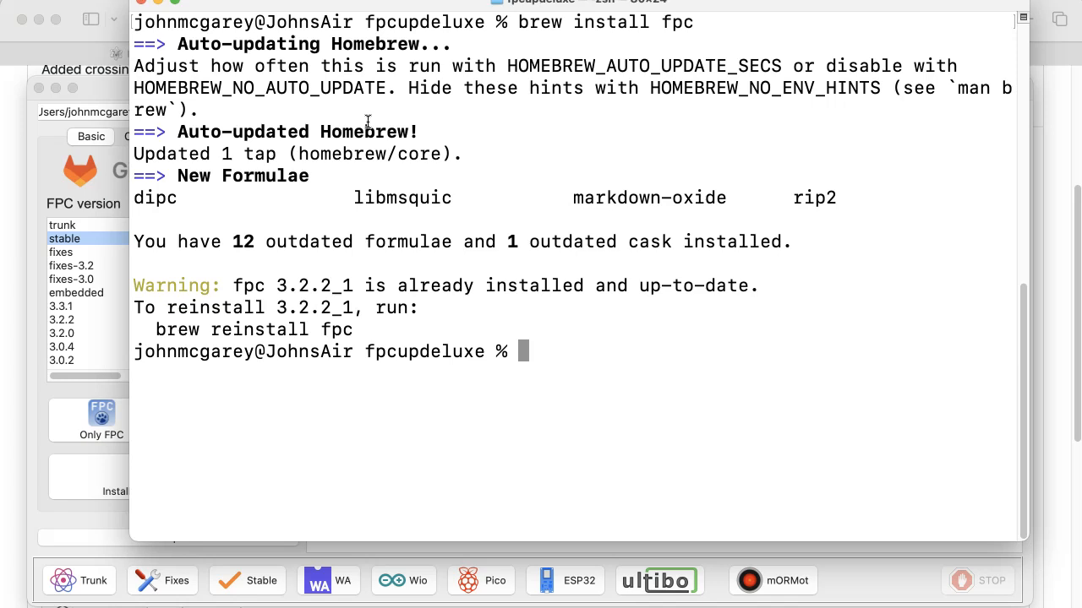
{"action": "mouse_move", "coordinate": [381, 306]}
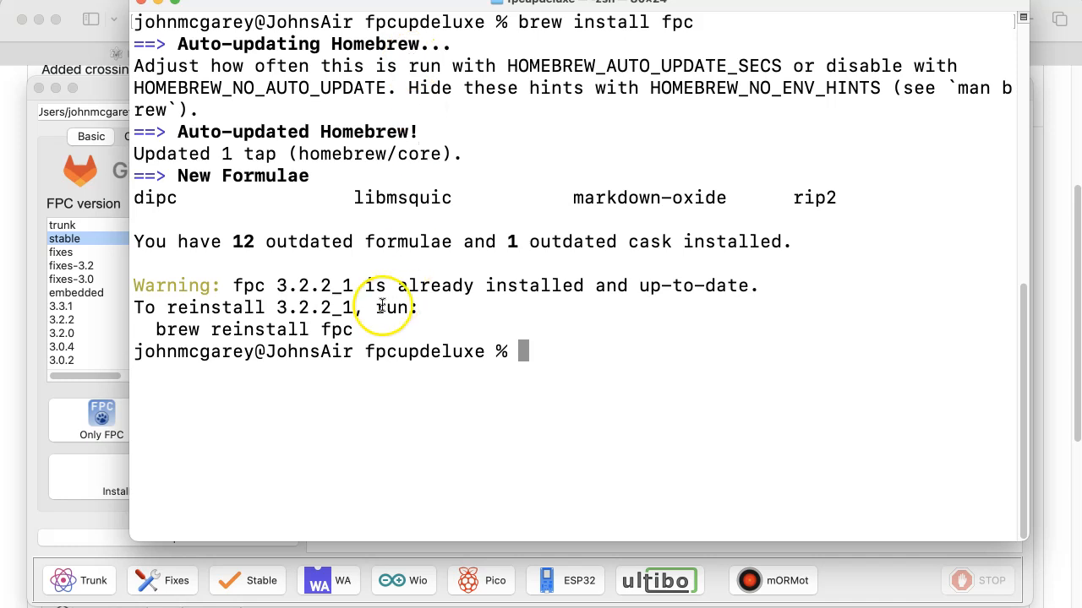
{"action": "mouse_move", "coordinate": [543, 307]}
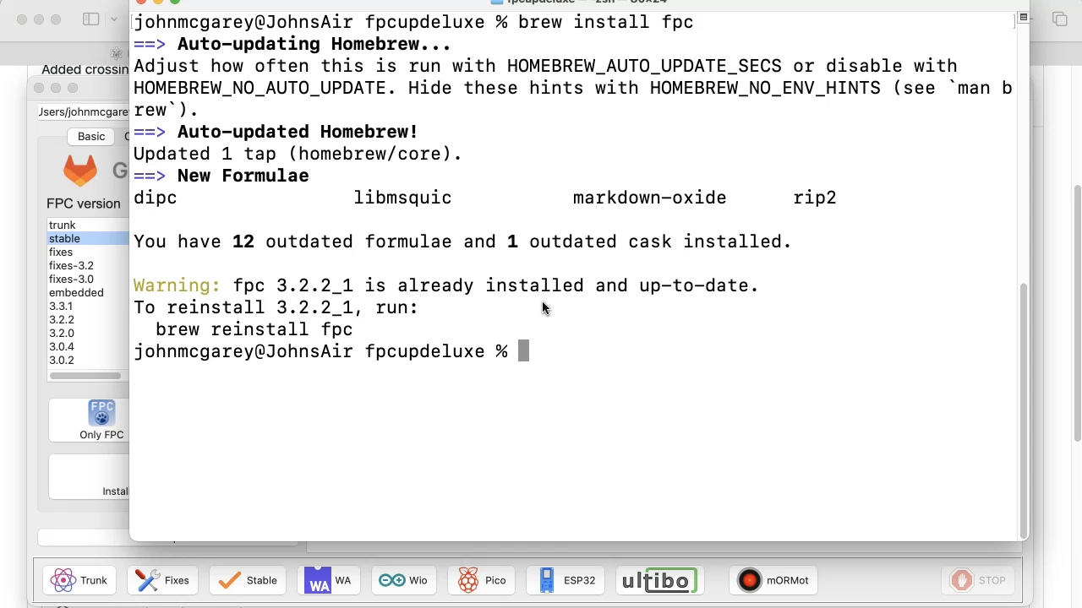
Step: Enter brew uninstall fpc to remove the conflicting Homebrew copy
{"action": "type", "text": "brew in"}
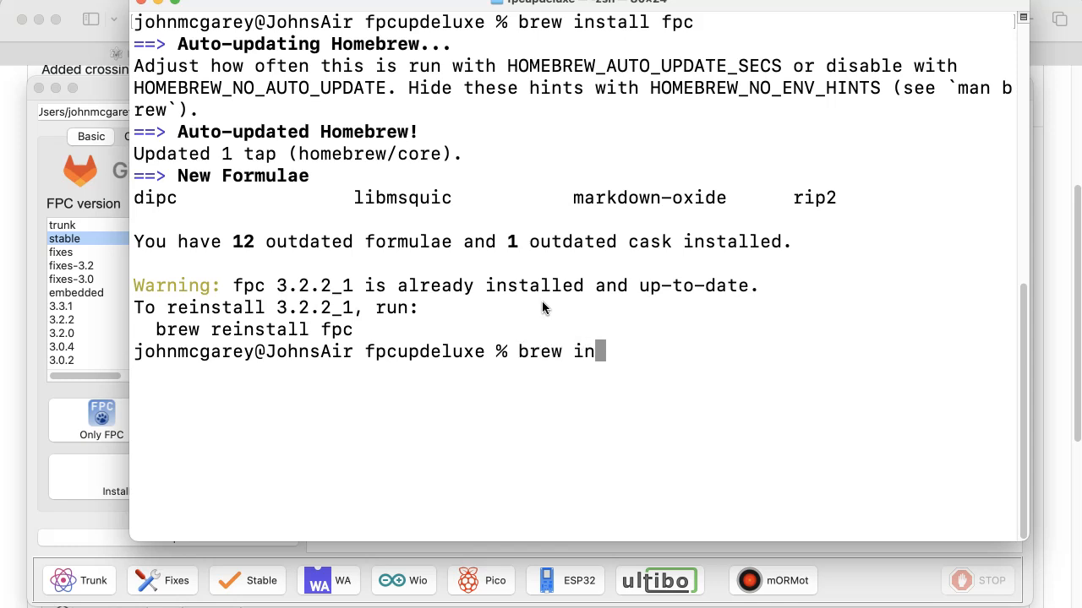
{"action": "type", "text": "uninsta"}
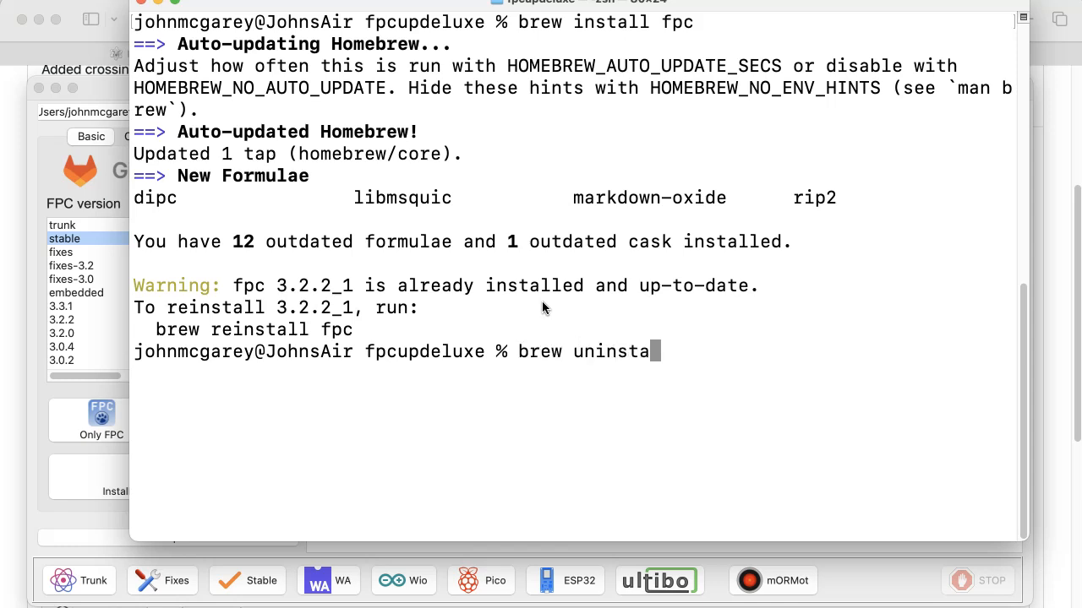
{"action": "type", "text": "ll fpc"}
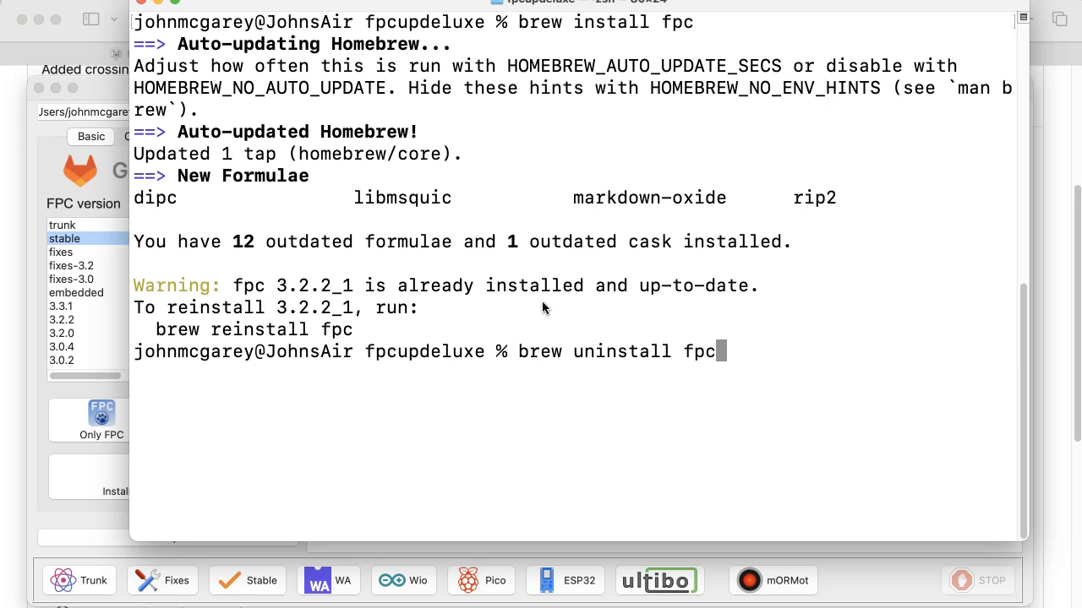